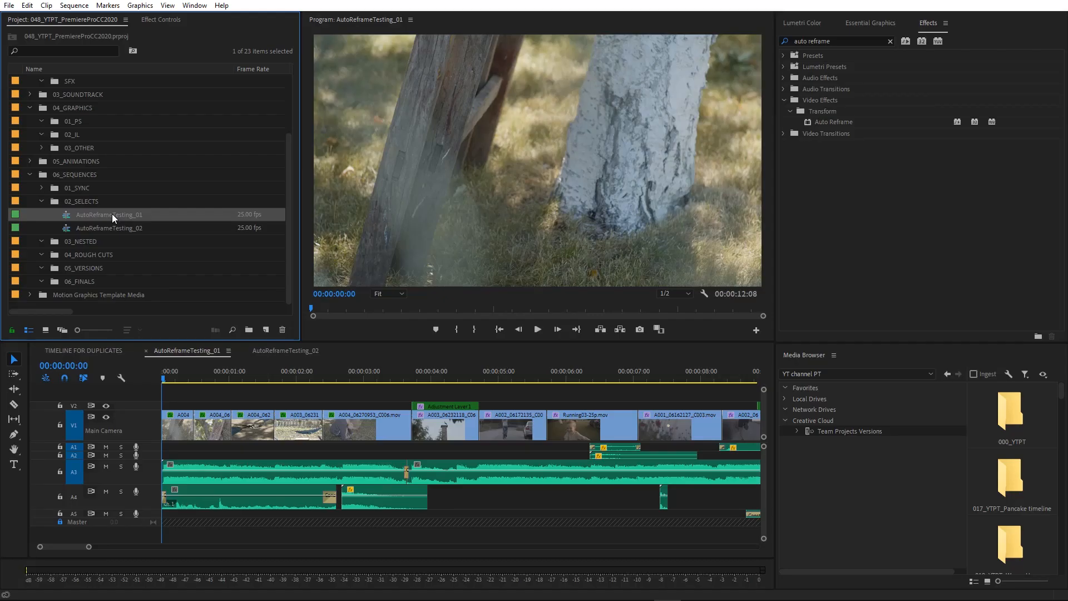
- Auto reframe the AutoReframeTesting_01 sequence to Square 1:1 with the Default motion preset
right_click(110, 214)
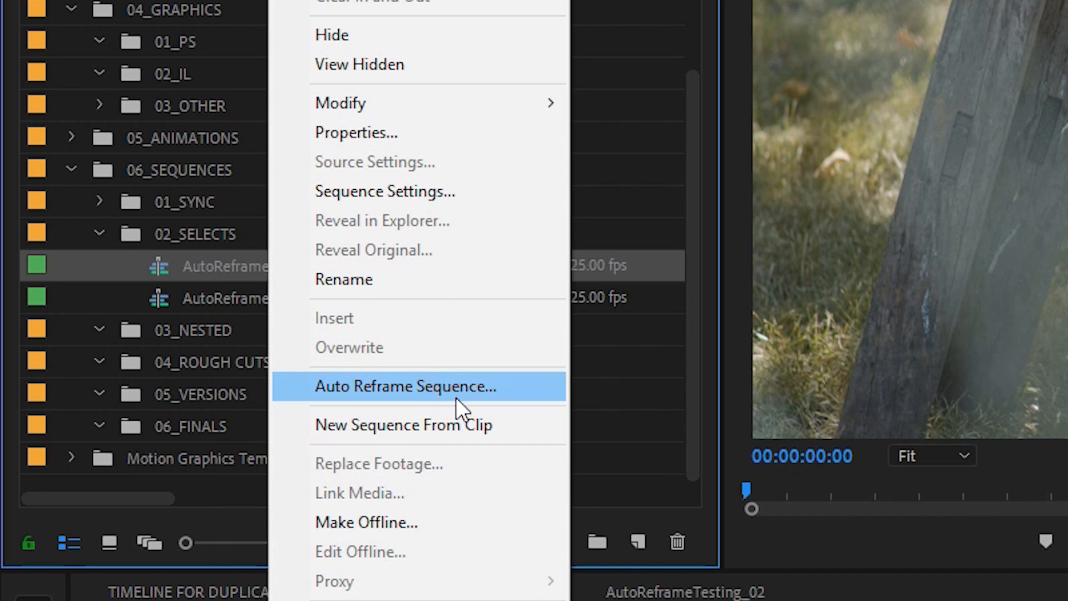
left_click(406, 386)
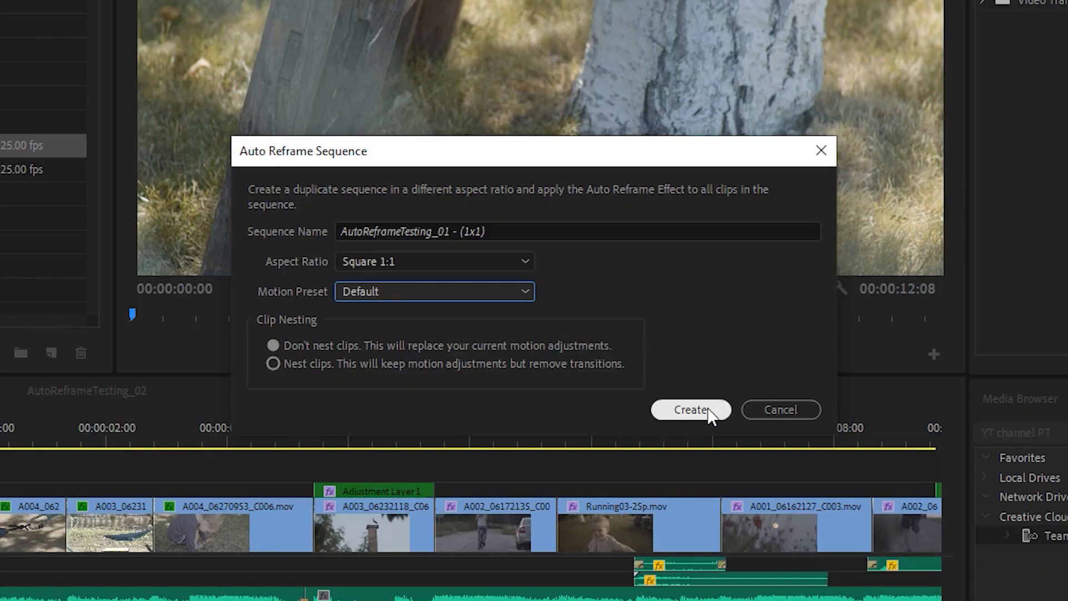
left_click(691, 409)
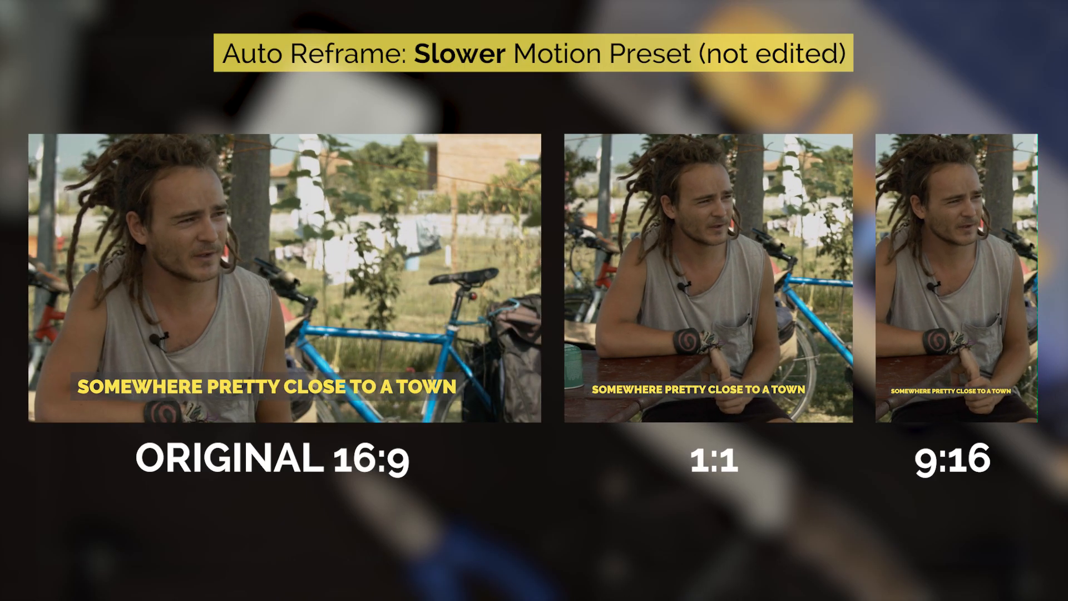
- Try the Faster Motion and Slower Motion presets, then set Clip Nesting to not nest clips
left_click(410, 289)
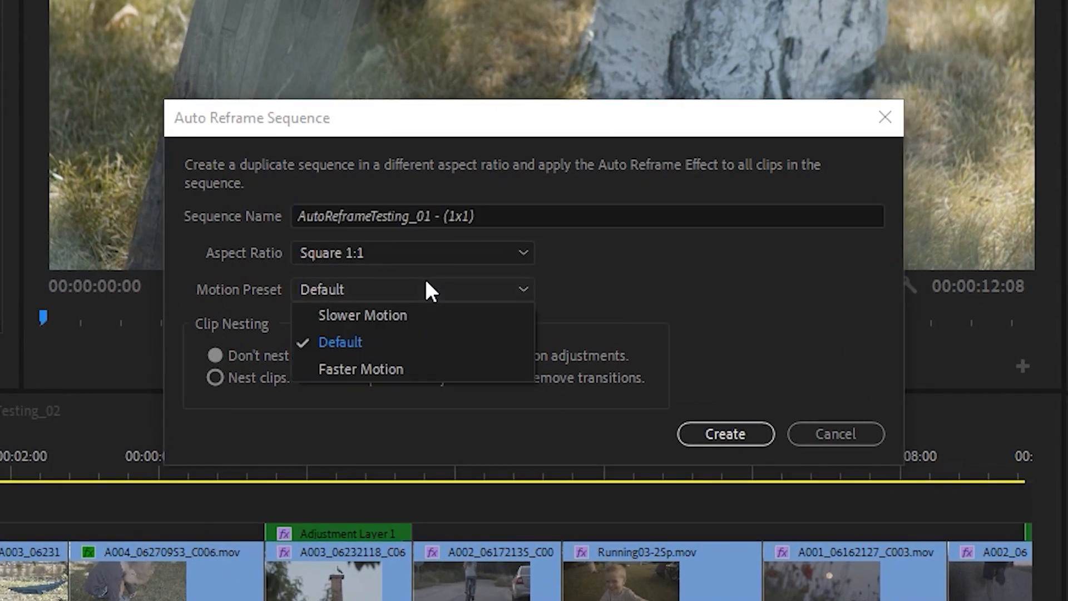
mouse_move(410, 323)
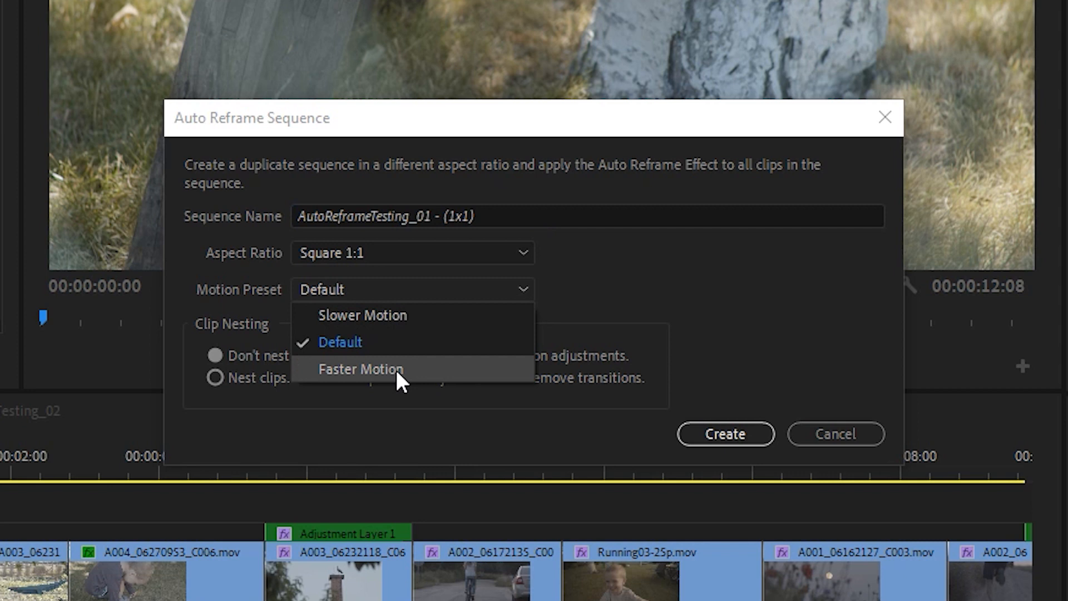
left_click(361, 369)
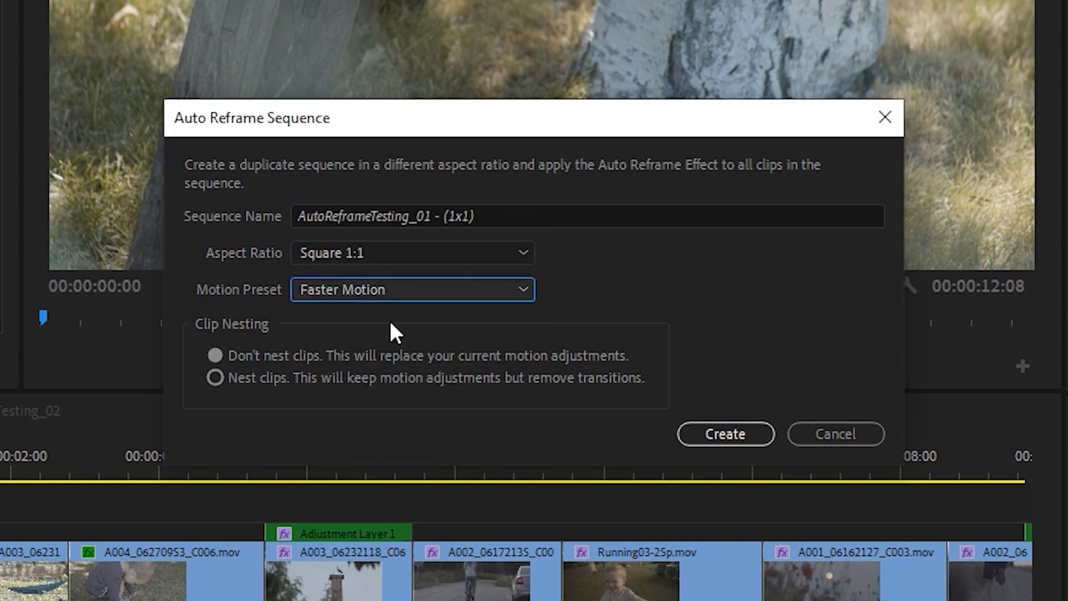
left_click(412, 289)
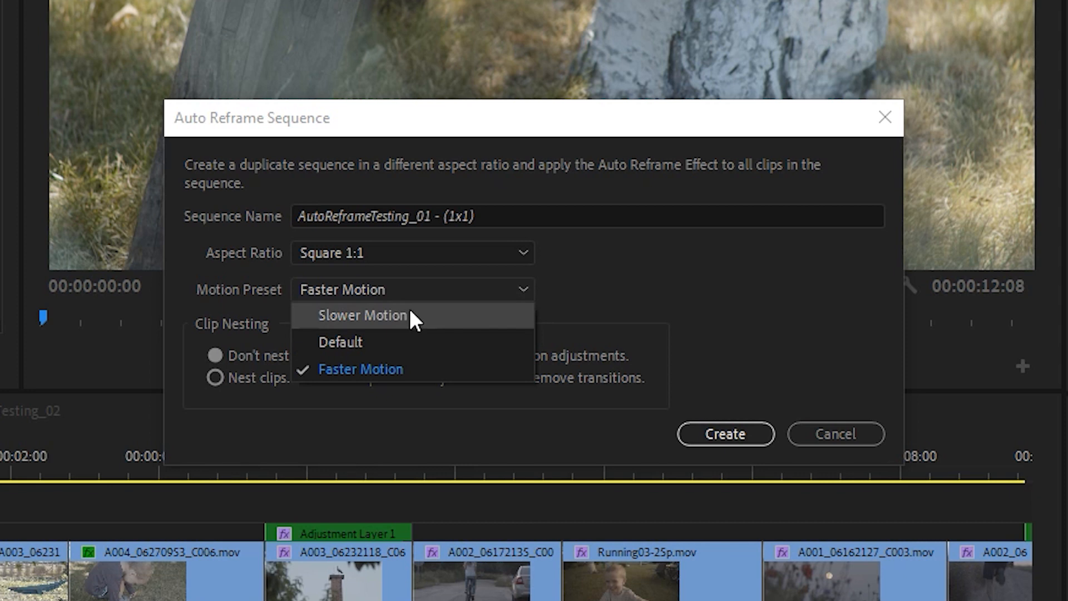
left_click(363, 315)
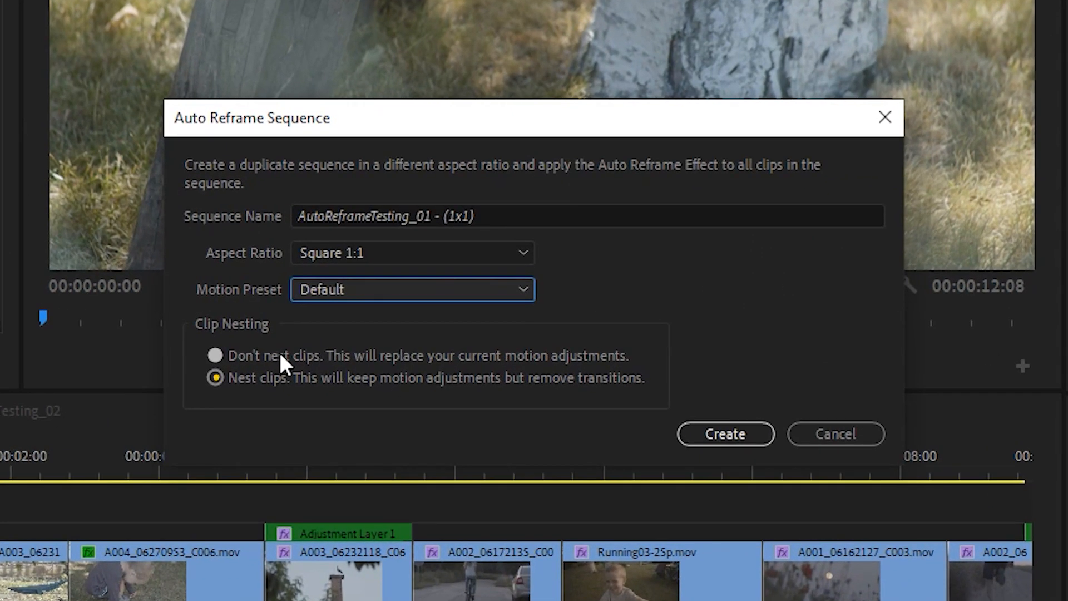
left_click(726, 433)
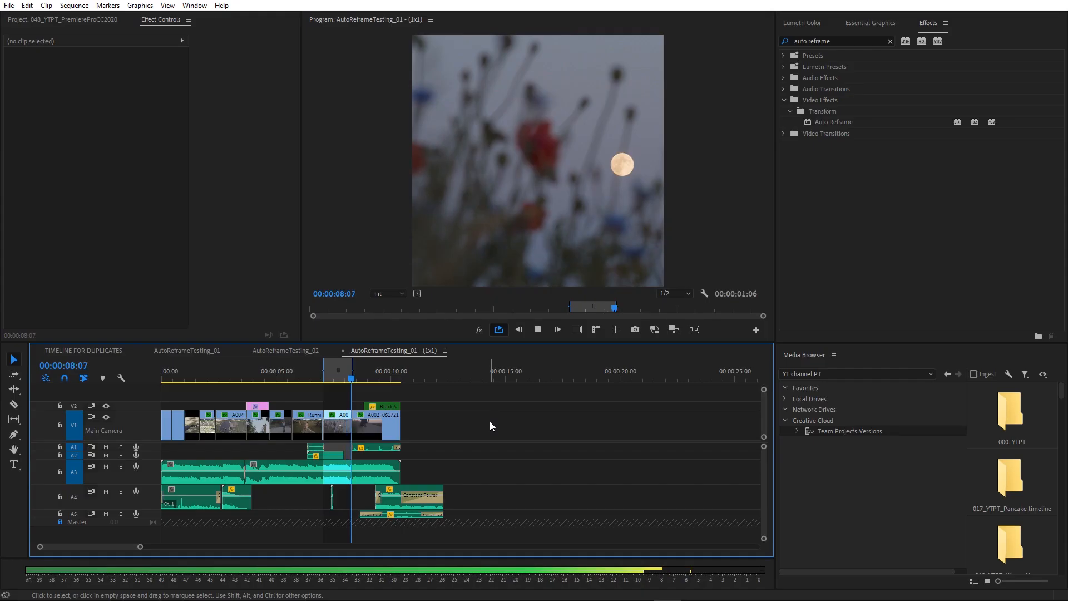
- Deselect clips in the new AutoReframeTesting_01 - (1x1) sequence timeline
left_click(341, 426)
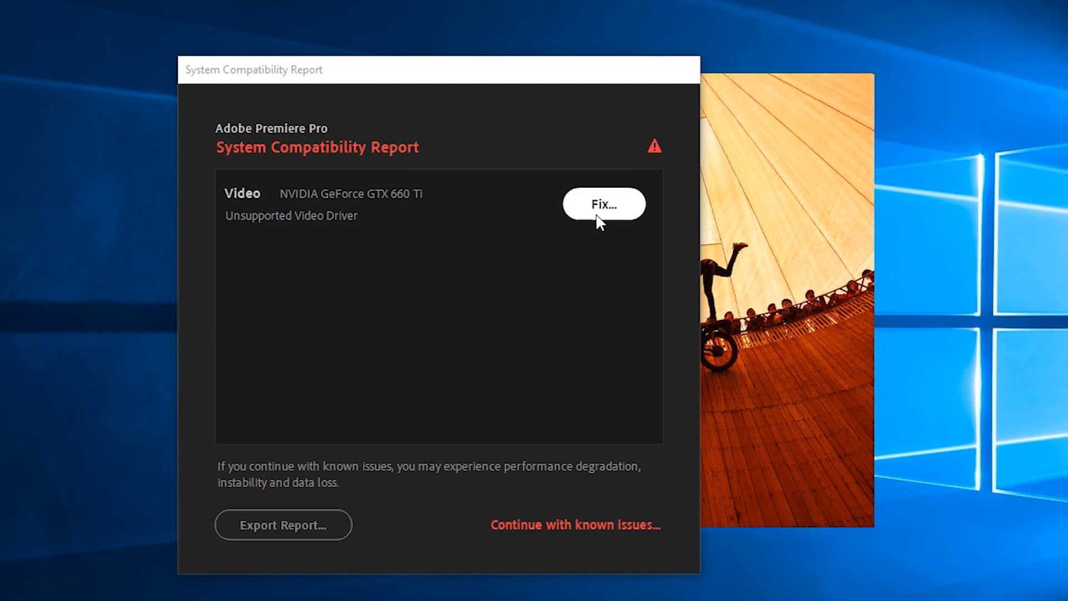
- Download the NVIDIA 440.97 display driver and extract its installer files
left_click(606, 204)
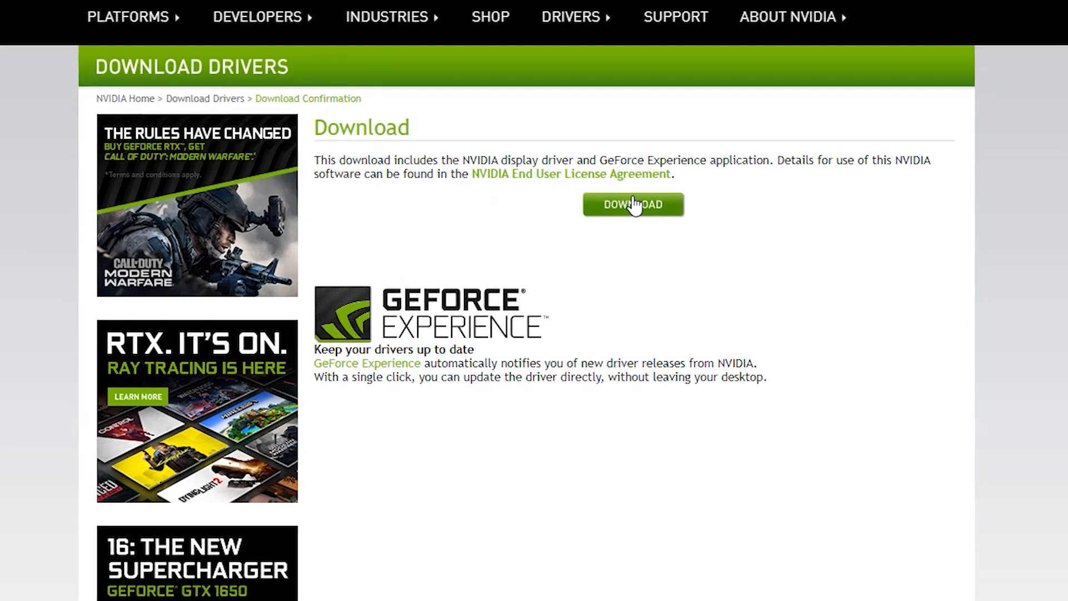
left_click(633, 204)
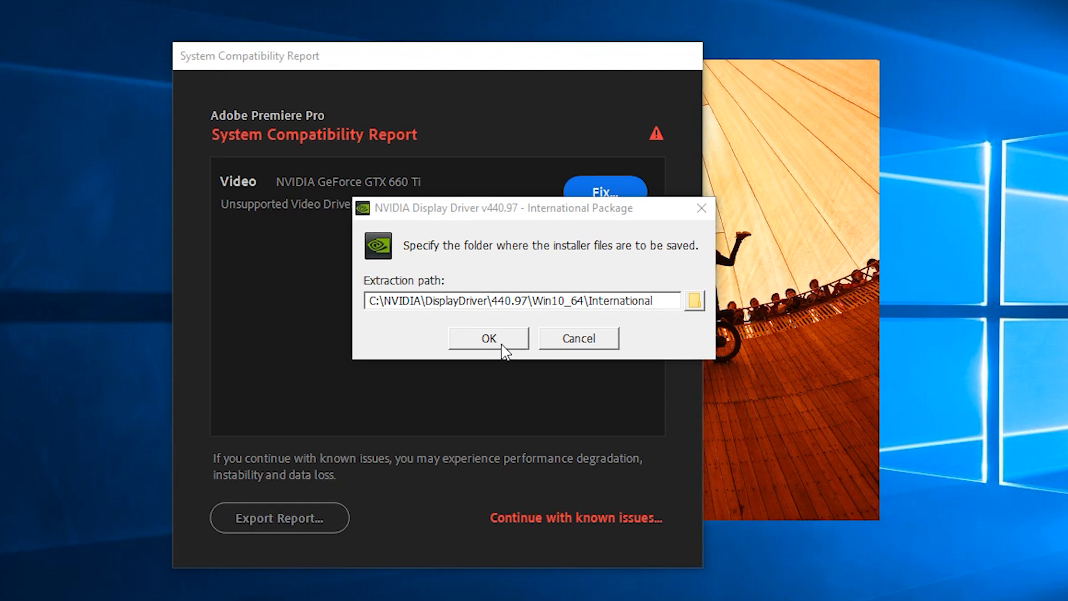
left_click(489, 338)
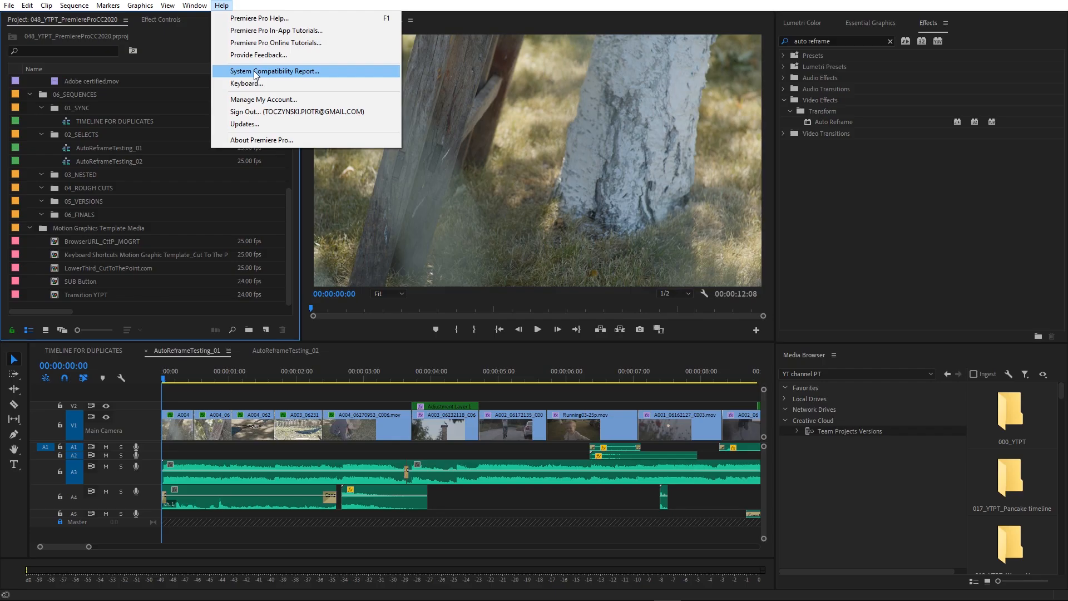
- Export the System Compatibility Report and highlight its GPU initialization lines in Notepad
left_click(274, 72)
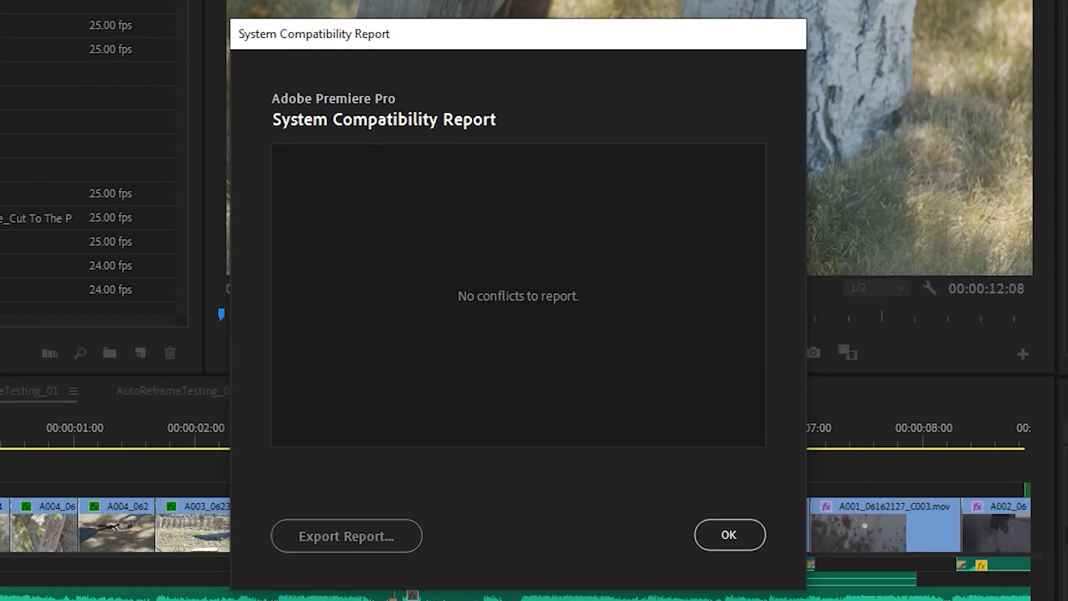
left_click(345, 536)
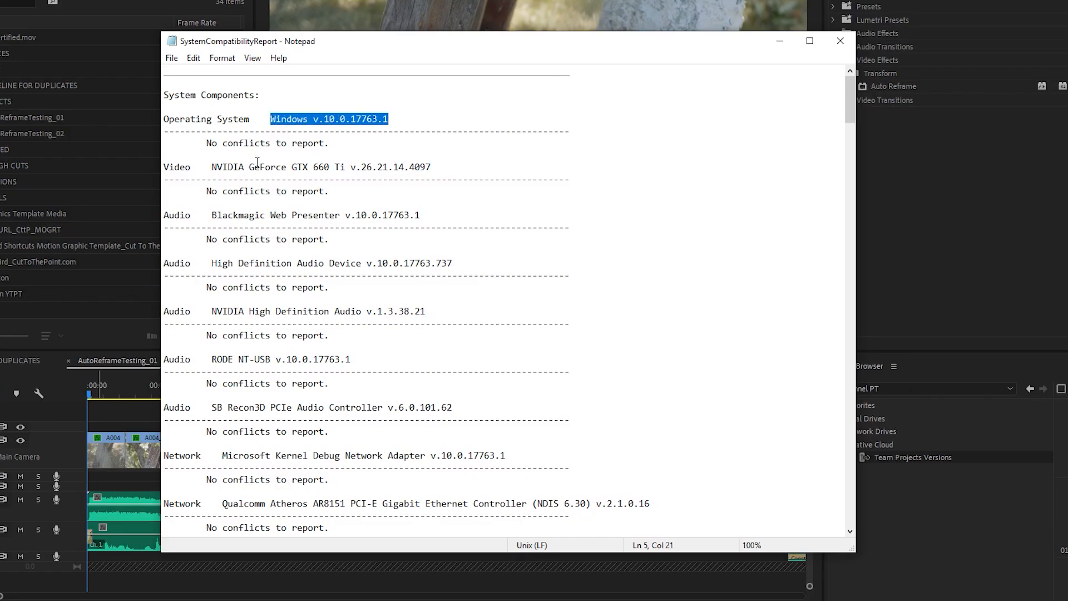
scroll("down", 3)
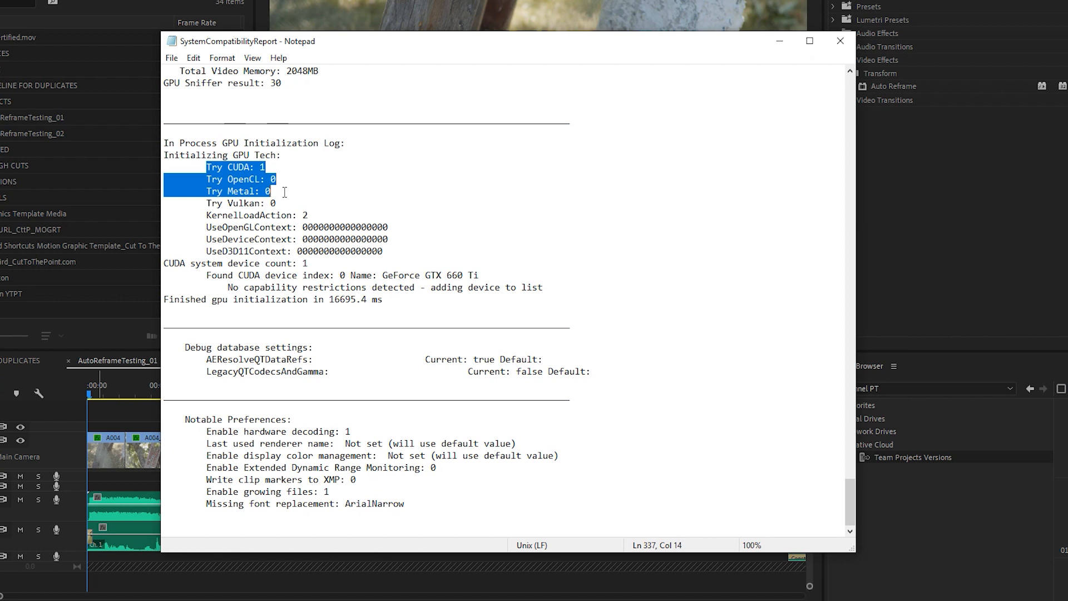
left_click_drag(215, 431, 284, 467)
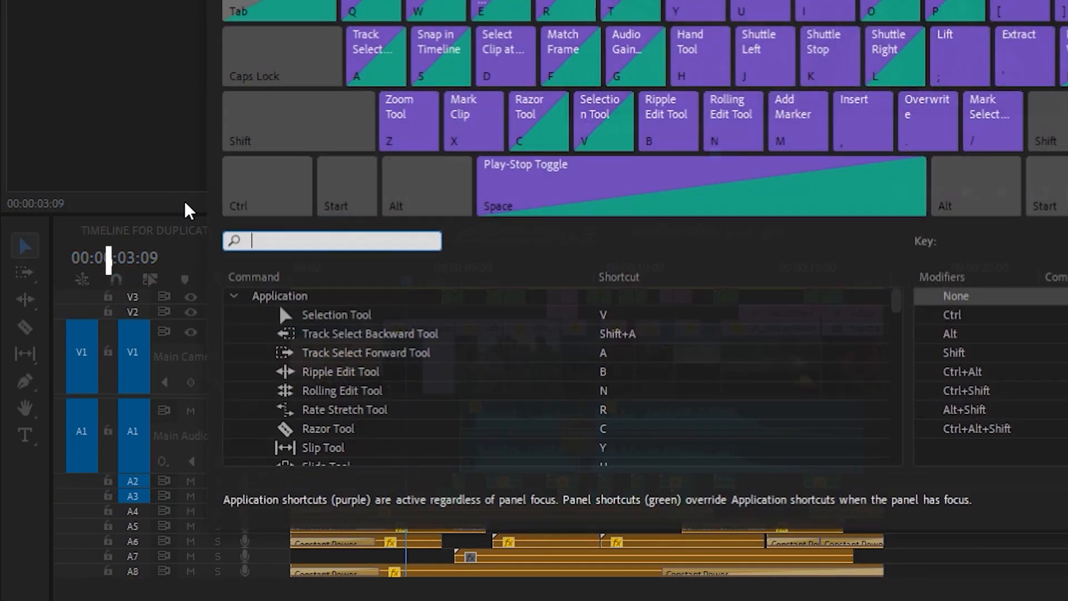
- Assign Ctrl+Shift+F9 to Ease Out and a direct manipulation key, then drag the Milky Way title
type("temporal")
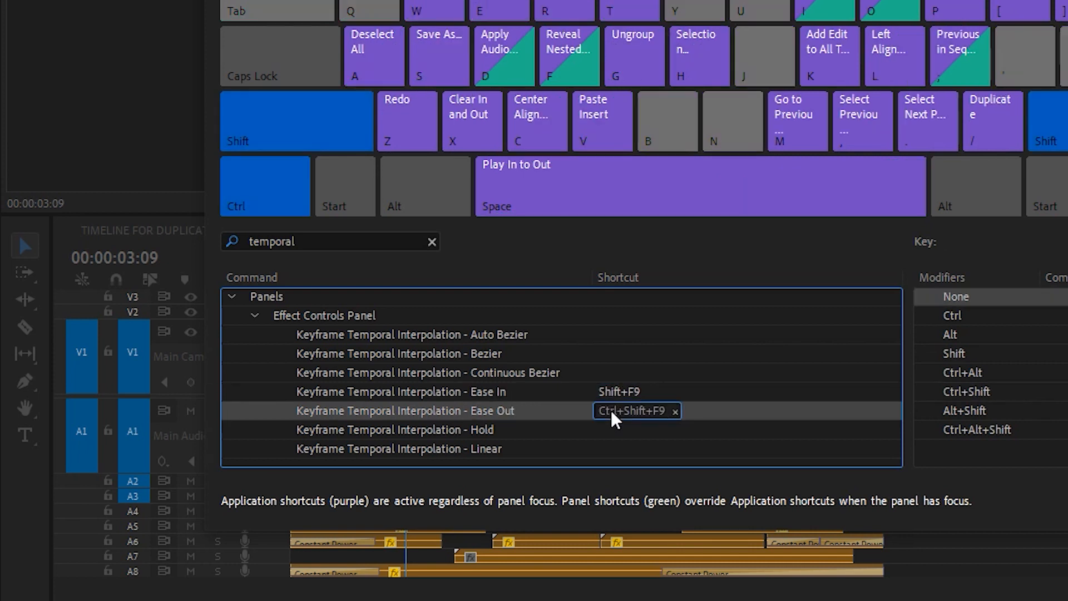
type("spatial")
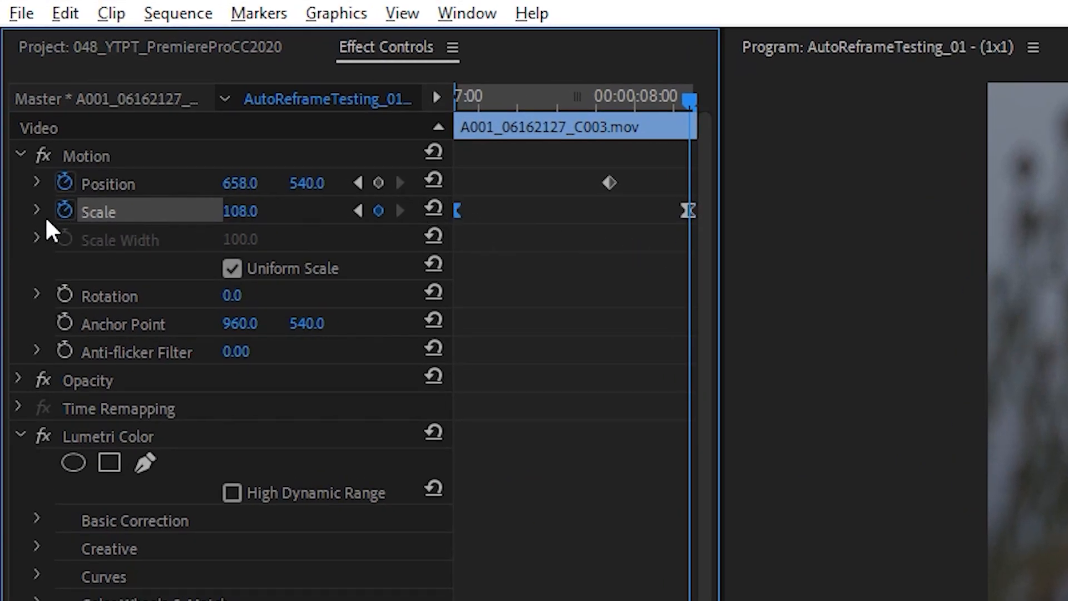
left_click(37, 212)
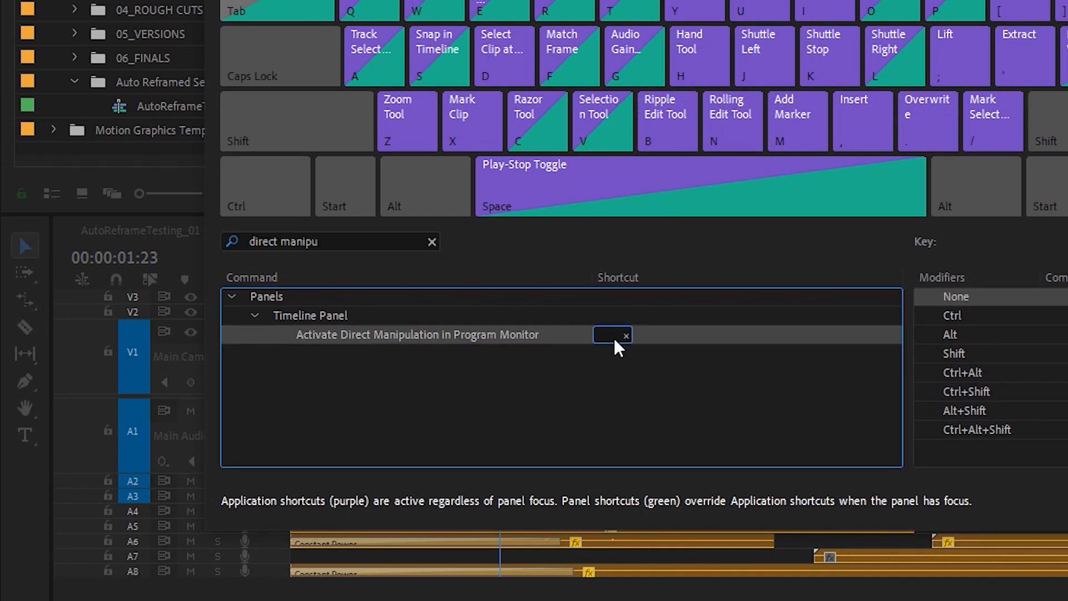
key("1")
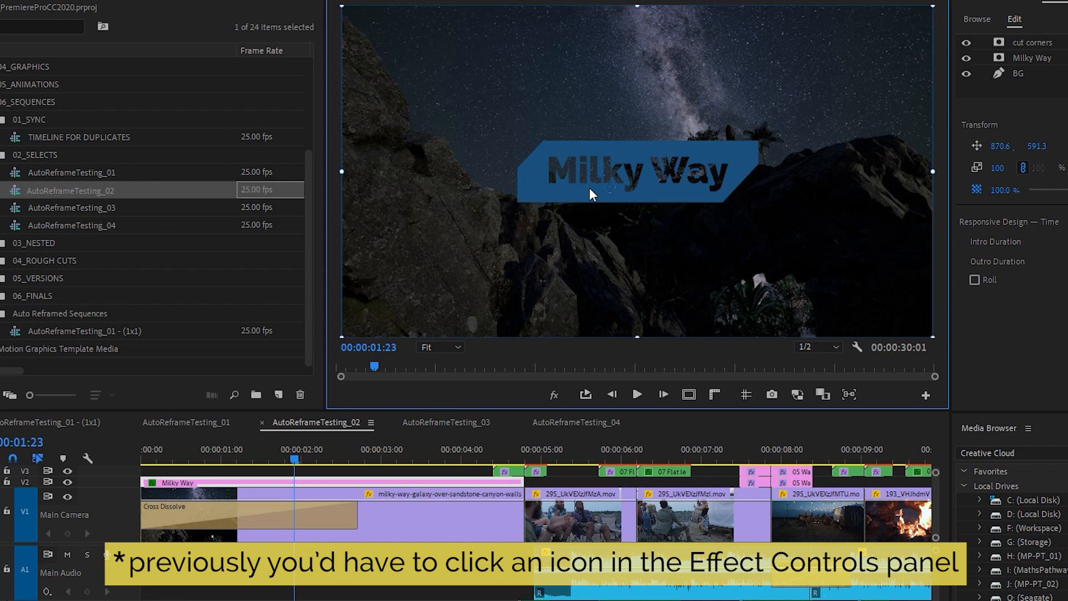
left_click_drag(588, 193, 608, 75)
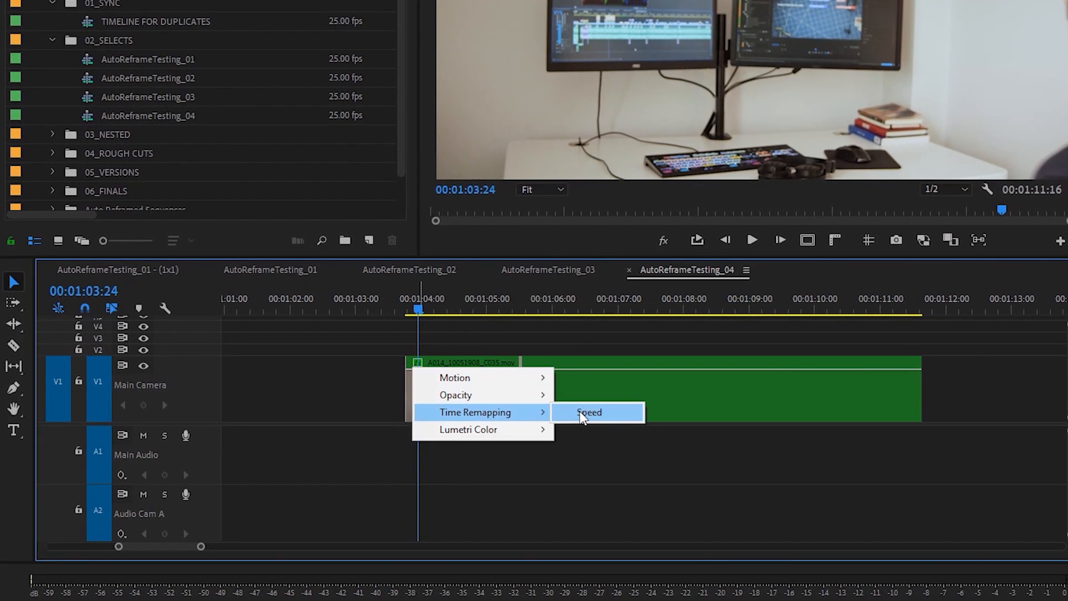
- Show the green clip's Time Remapping Speed line in AutoReframeTesting_04
left_click(587, 412)
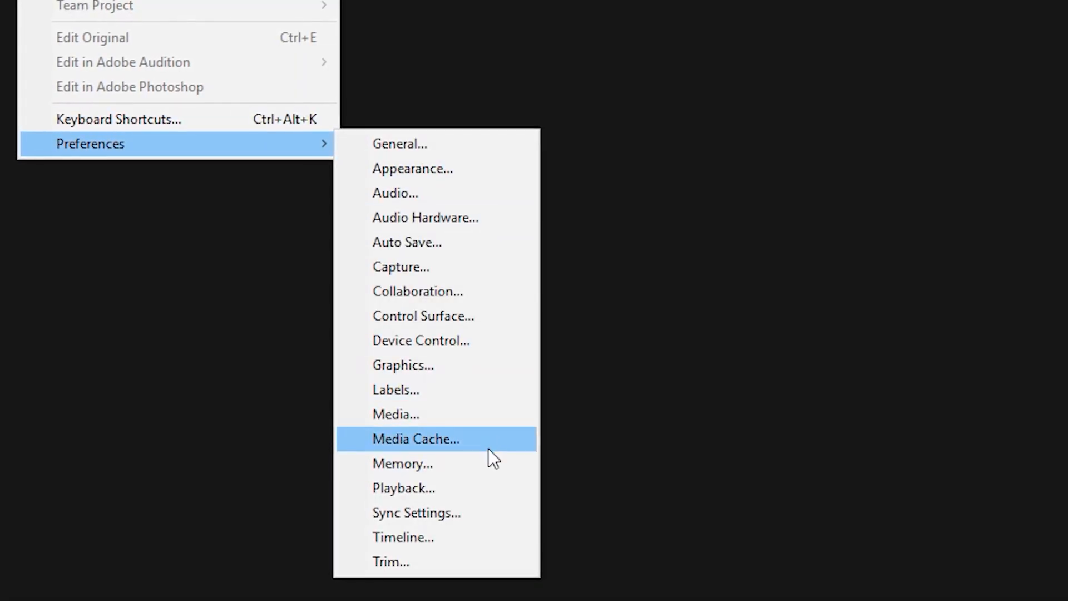
- Open Media Cache preferences and choose to delete all media cache files from the system
left_click(416, 439)
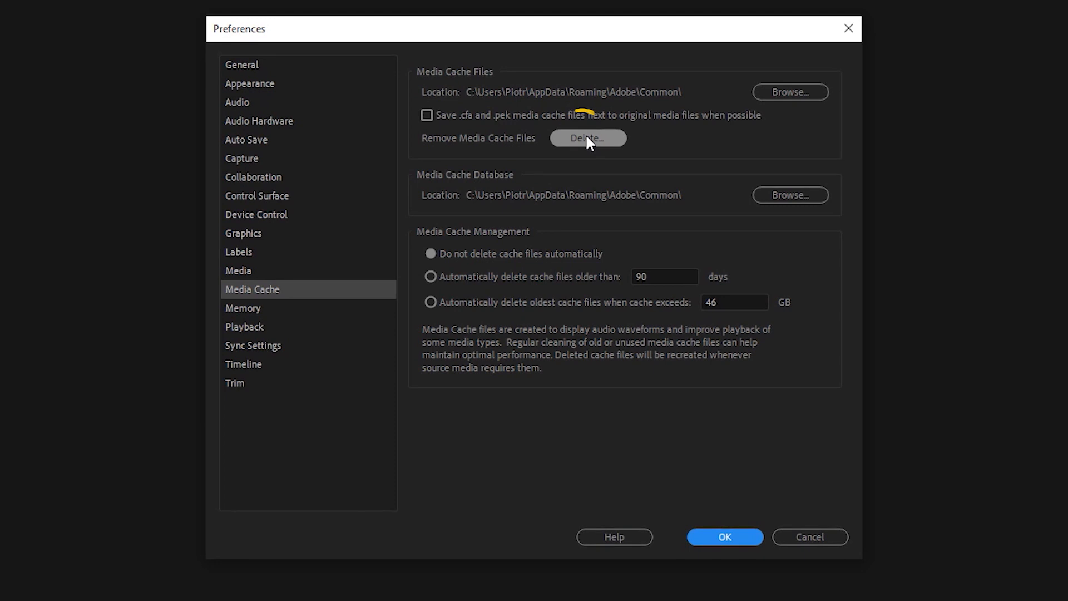
left_click(588, 138)
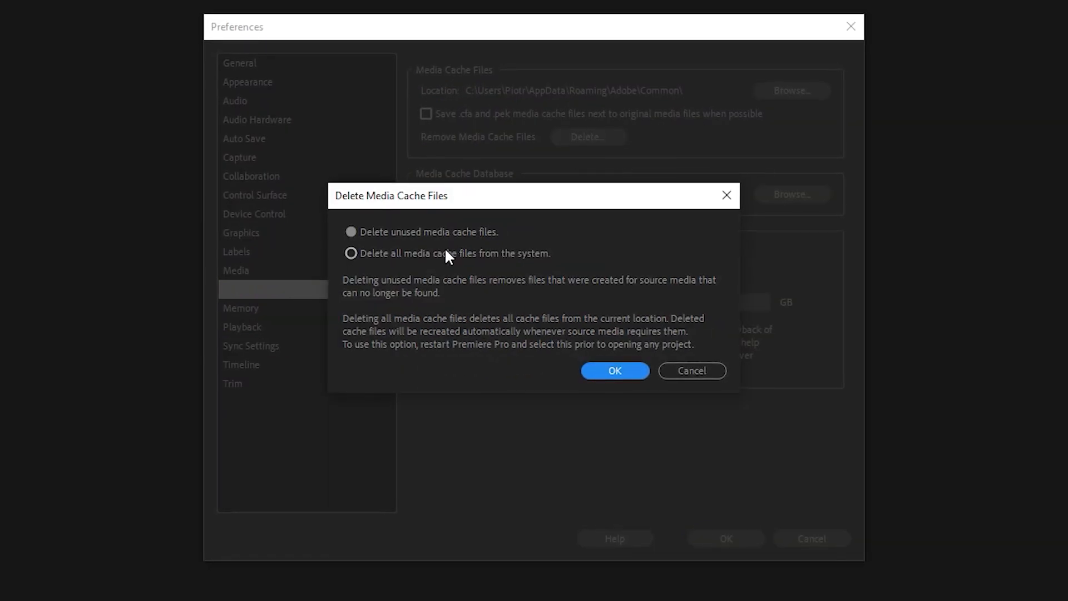
left_click(350, 253)
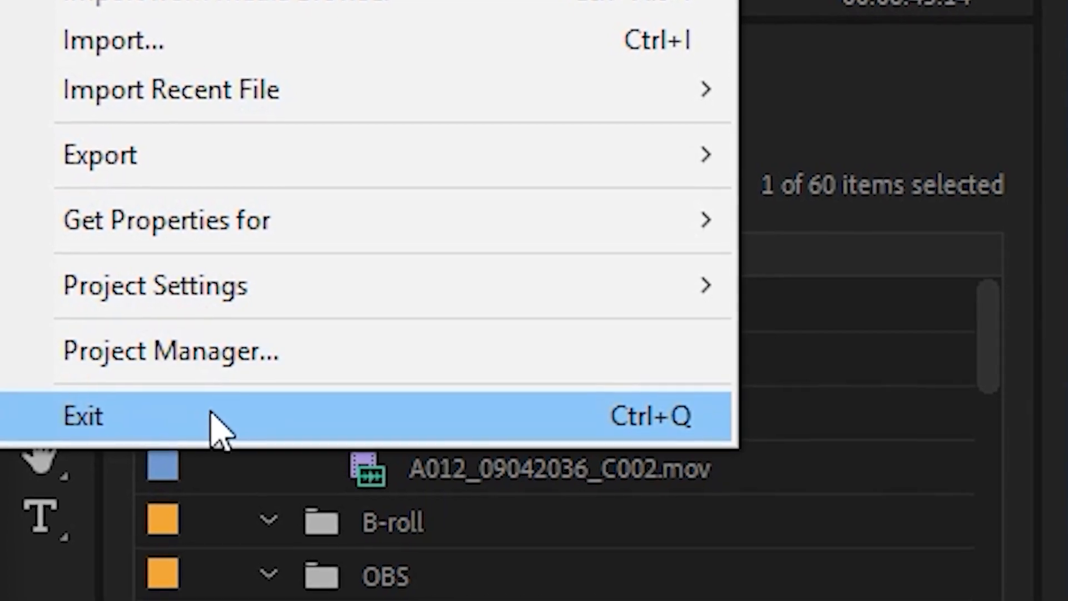
- Exit Premiere, relaunch Premiere Pro 2019, and permanently delete the Media Cache Files folder
left_click(86, 415)
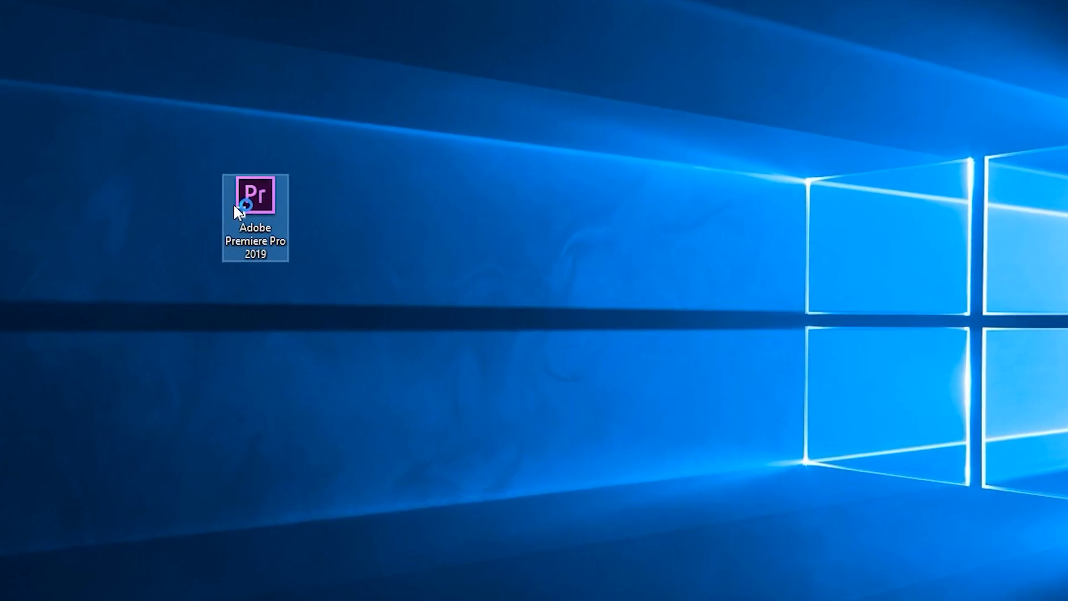
double_click(255, 200)
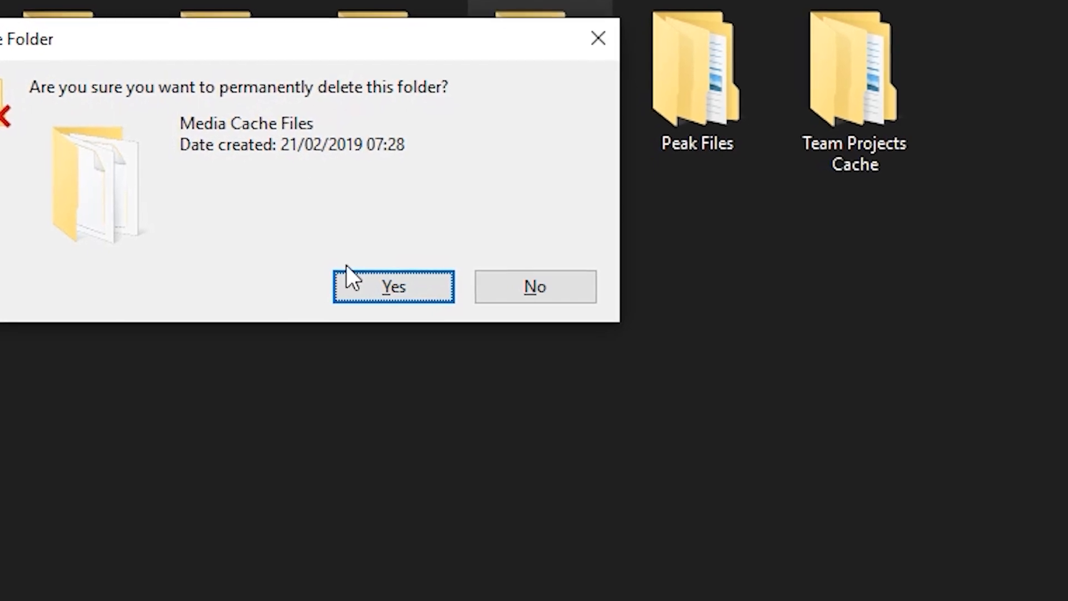
left_click(393, 286)
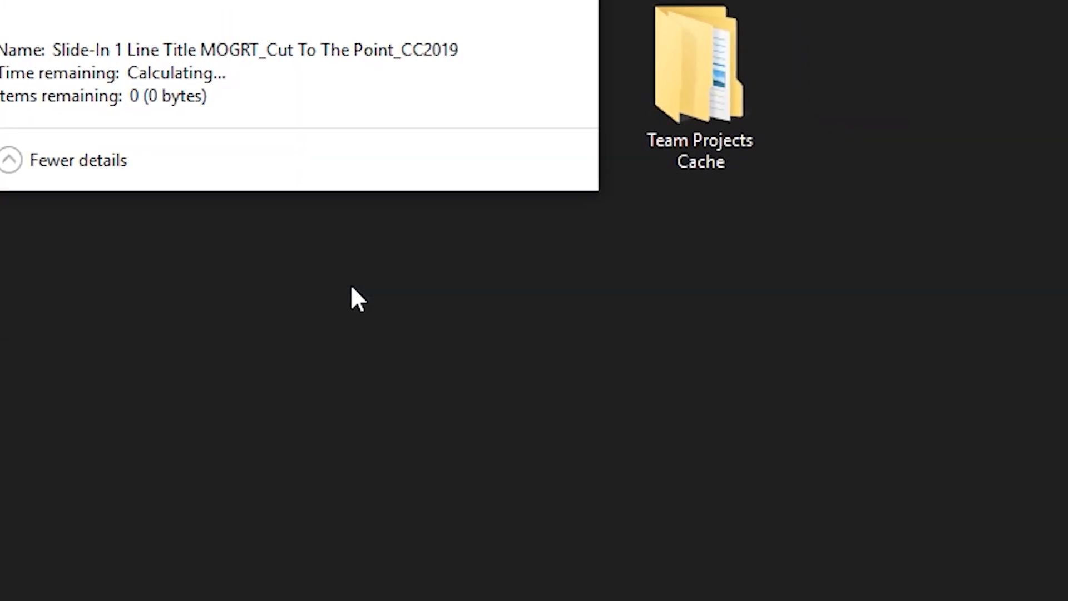